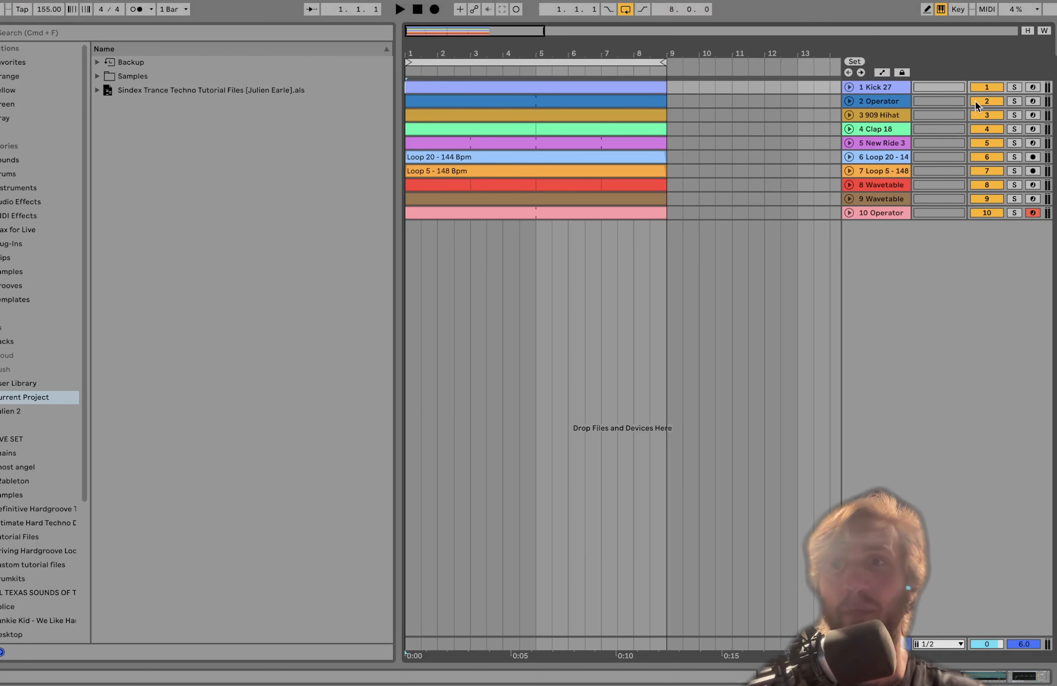
# Solo the Kick 27 track to bring up its Simpler and EQ Eight devices
pyautogui.click(1014, 101)
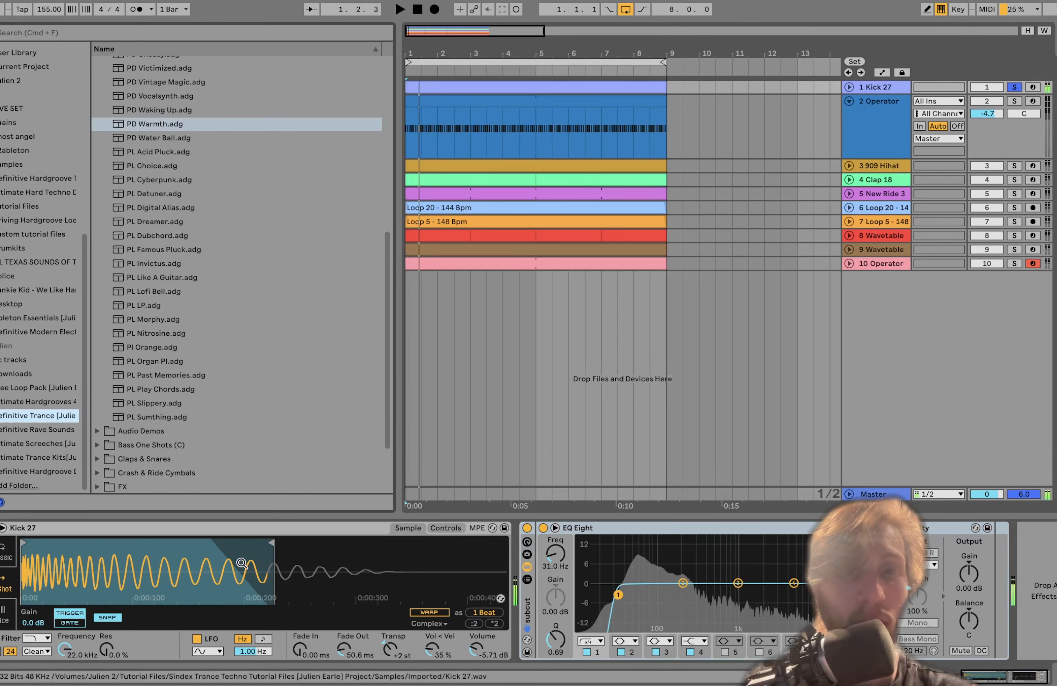
# Scroll the browser down through the trance pack's Kicks, Hihats and Percussion folders
pyautogui.scroll(-3)
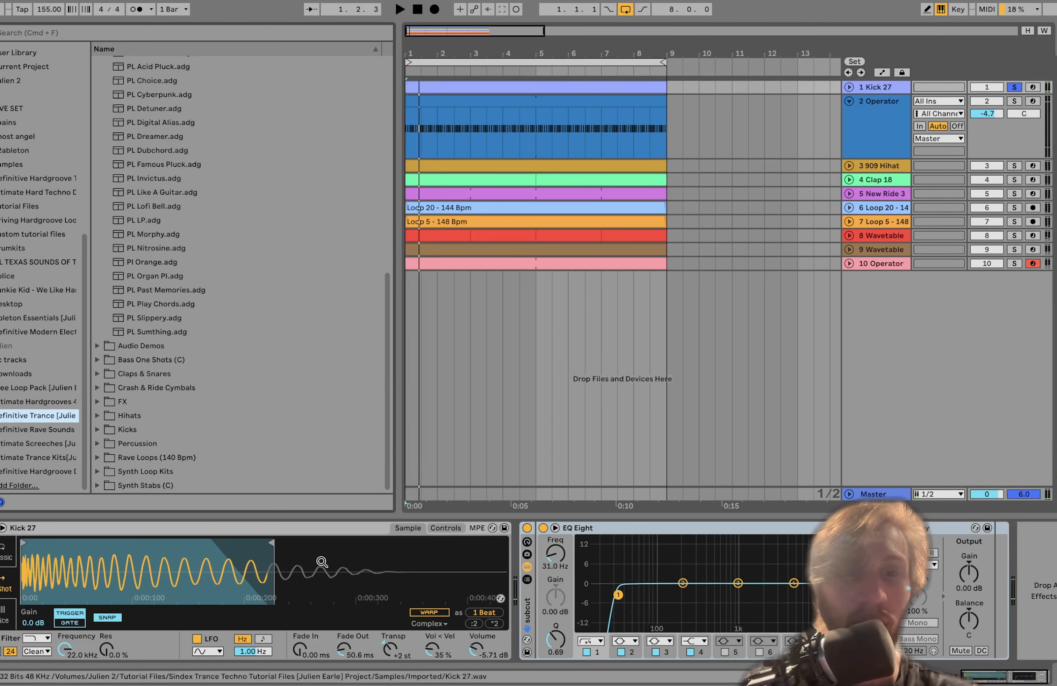
pyautogui.moveTo(293, 679)
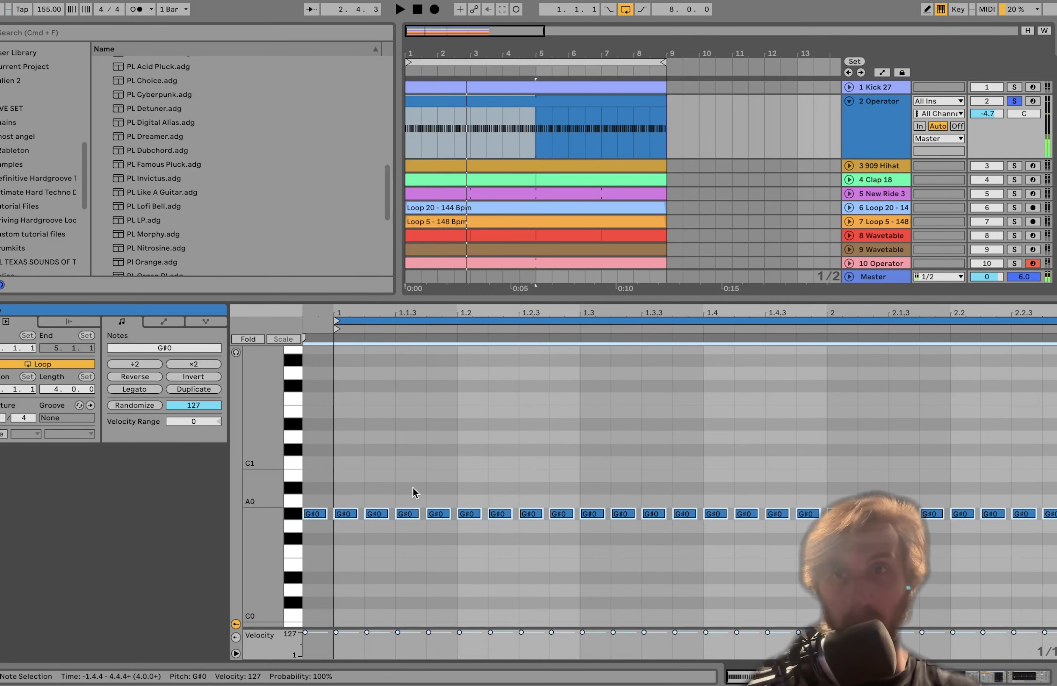
# Show the Operator track's synth, kick-sidechained compressor and EQ instead of its notes
pyautogui.click(1014, 87)
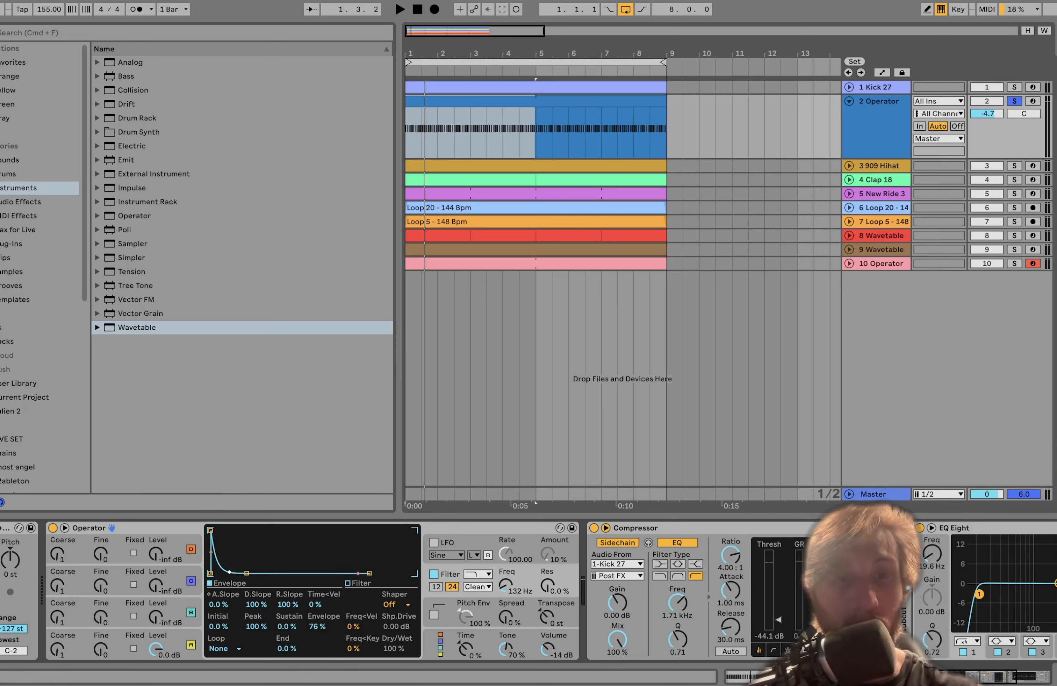
# Reveal the full compressor settings: −44.1 dB threshold, 4:1 ratio, 1 ms attack, 30 ms release
pyautogui.click(400, 9)
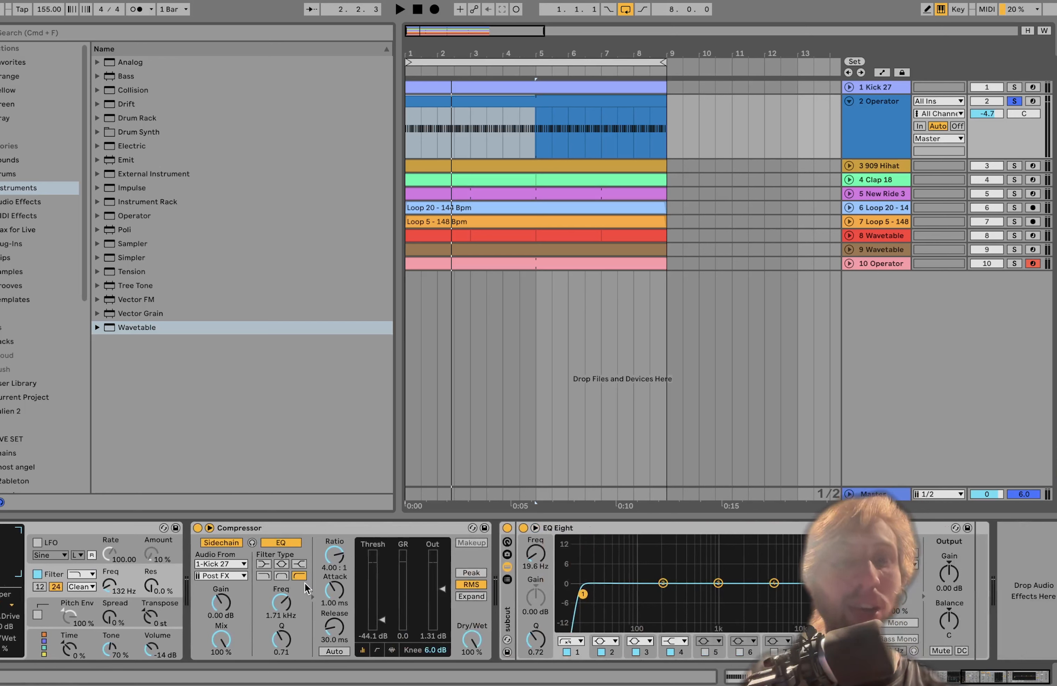
pyautogui.click(251, 543)
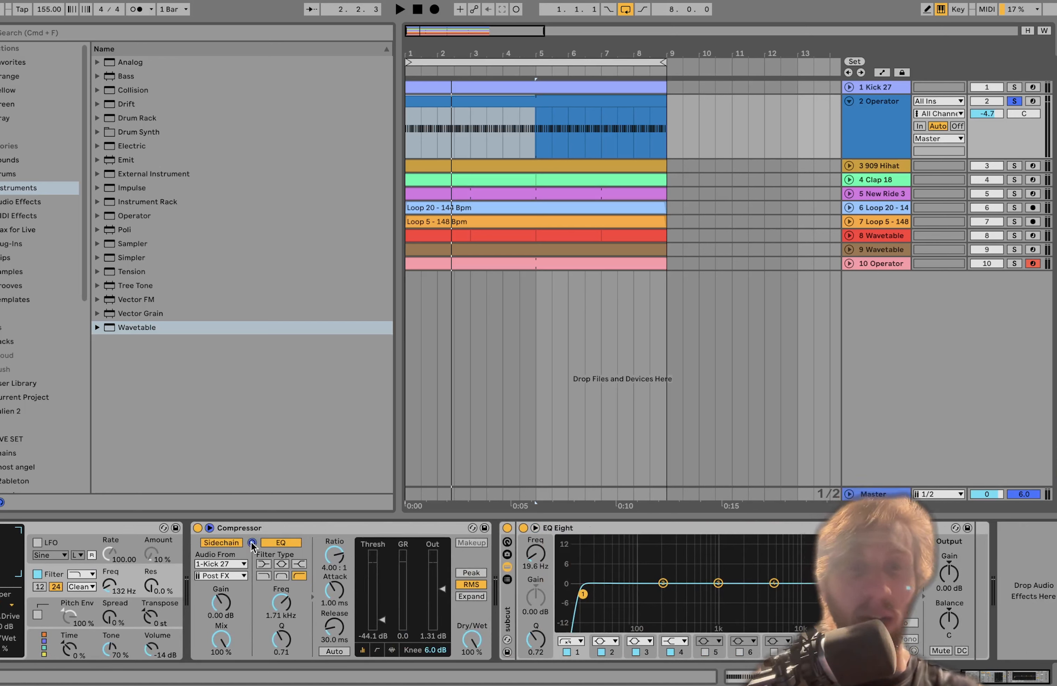
pyautogui.click(400, 9)
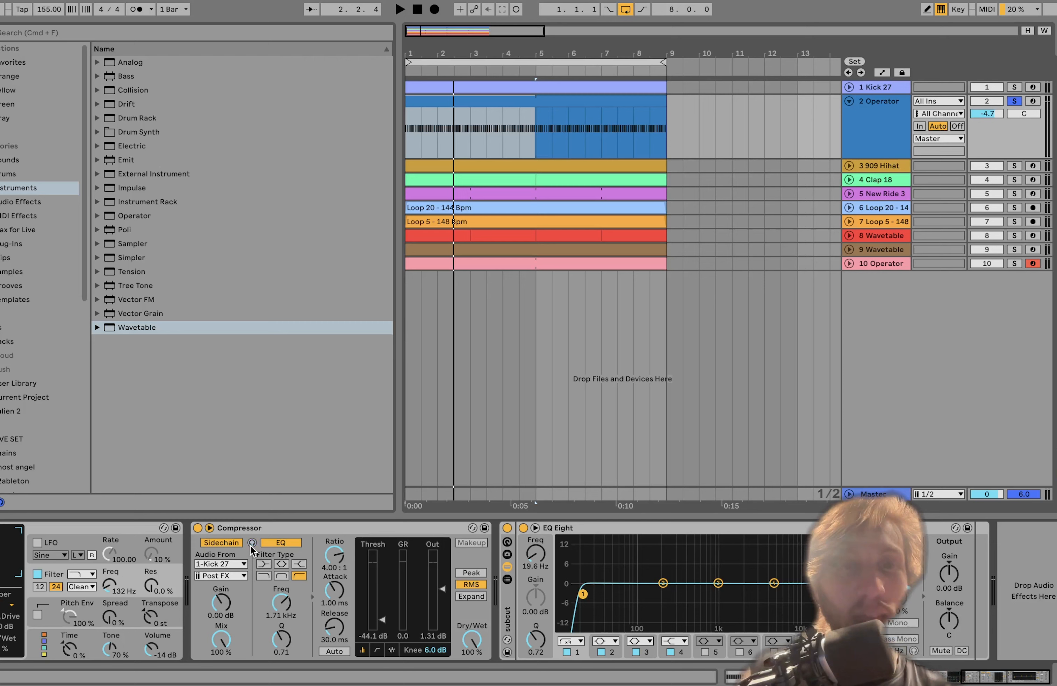
pyautogui.click(400, 9)
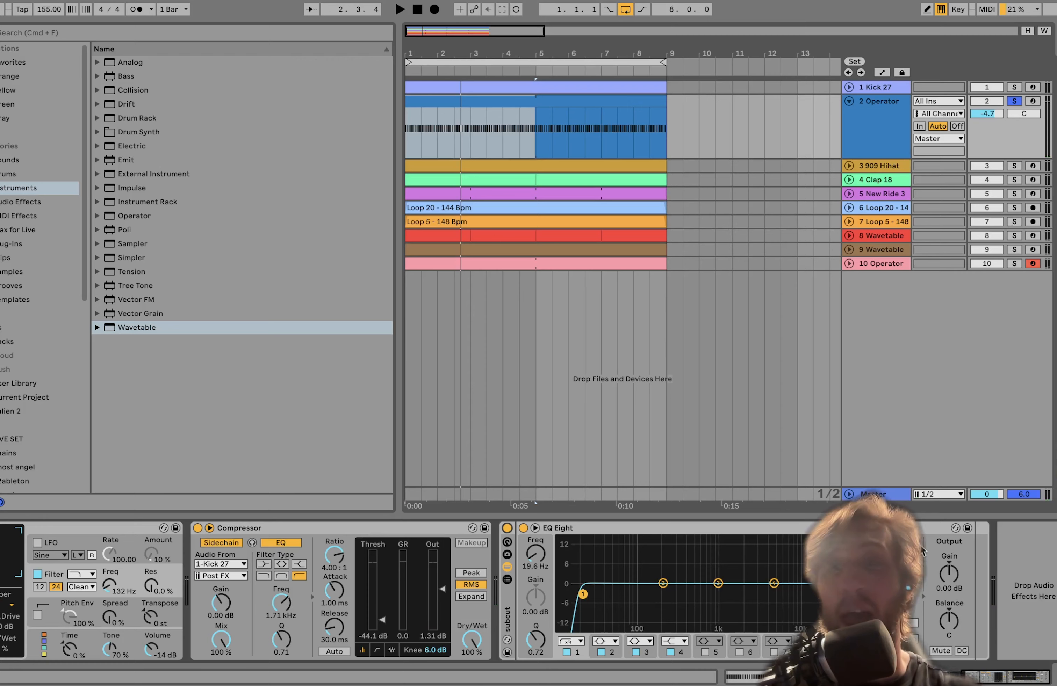
# Solo the kick with the Operator bass and play back to hear the sidechain
pyautogui.click(1014, 87)
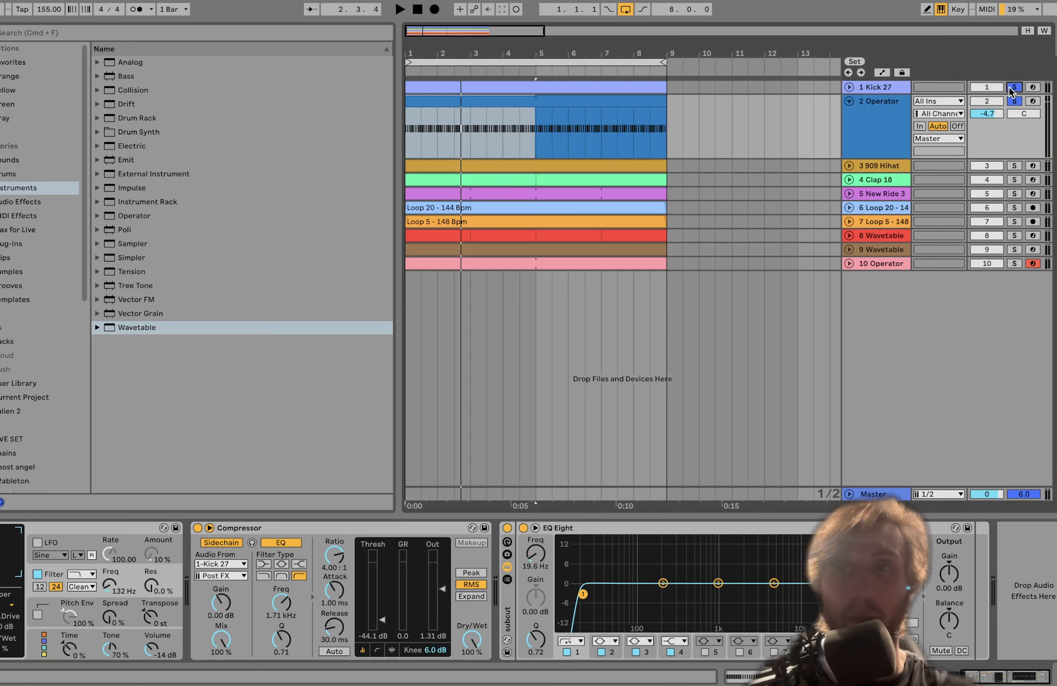
pyautogui.click(400, 9)
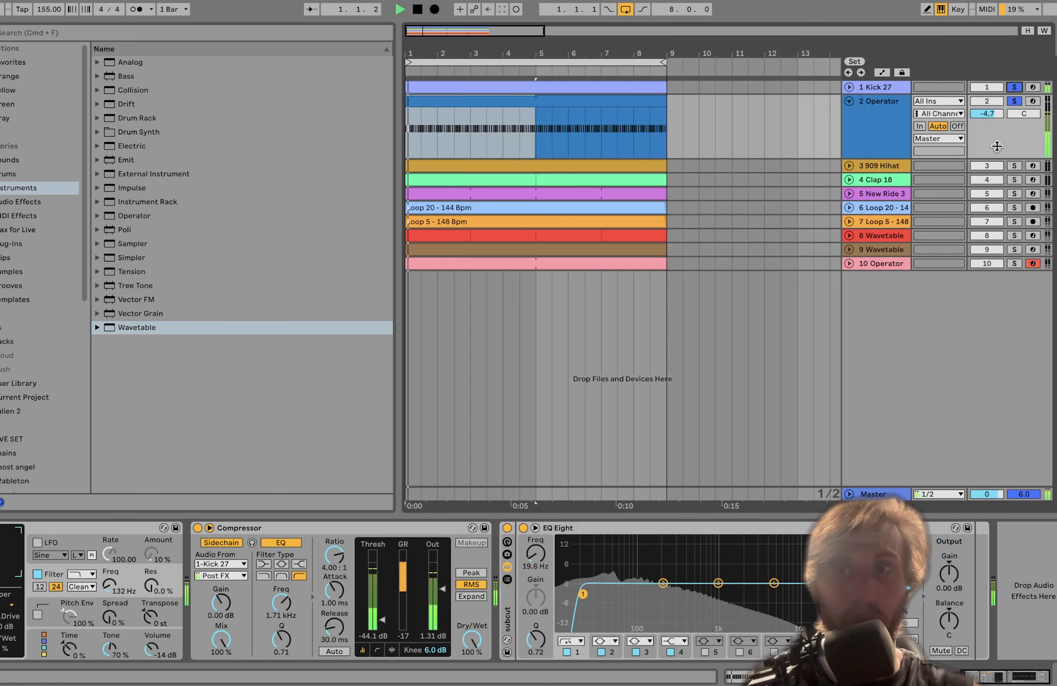
pyautogui.click(399, 9)
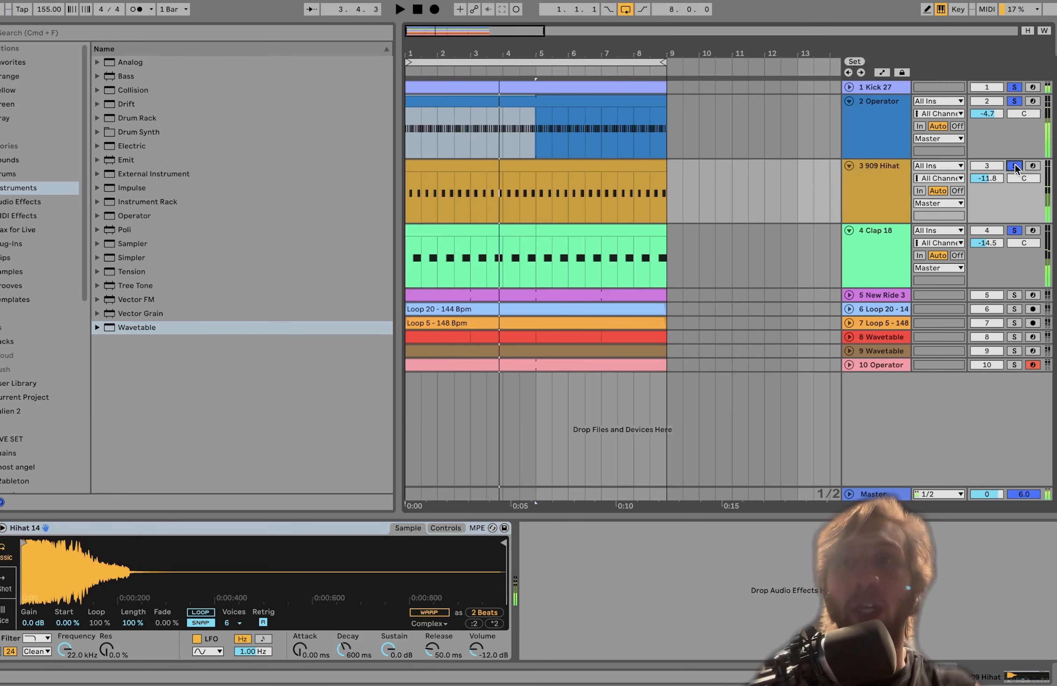
# Audition kick, ride and Loop 20 solo combinations, then leave only the 909 Hihat soloed
pyautogui.click(1014, 166)
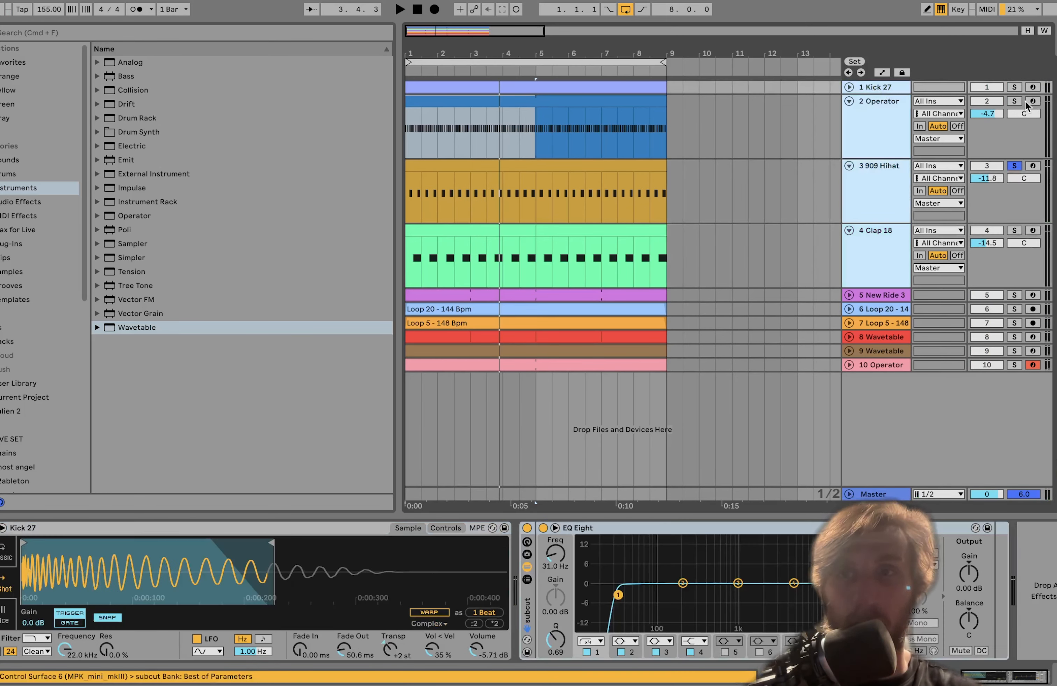
pyautogui.click(1014, 101)
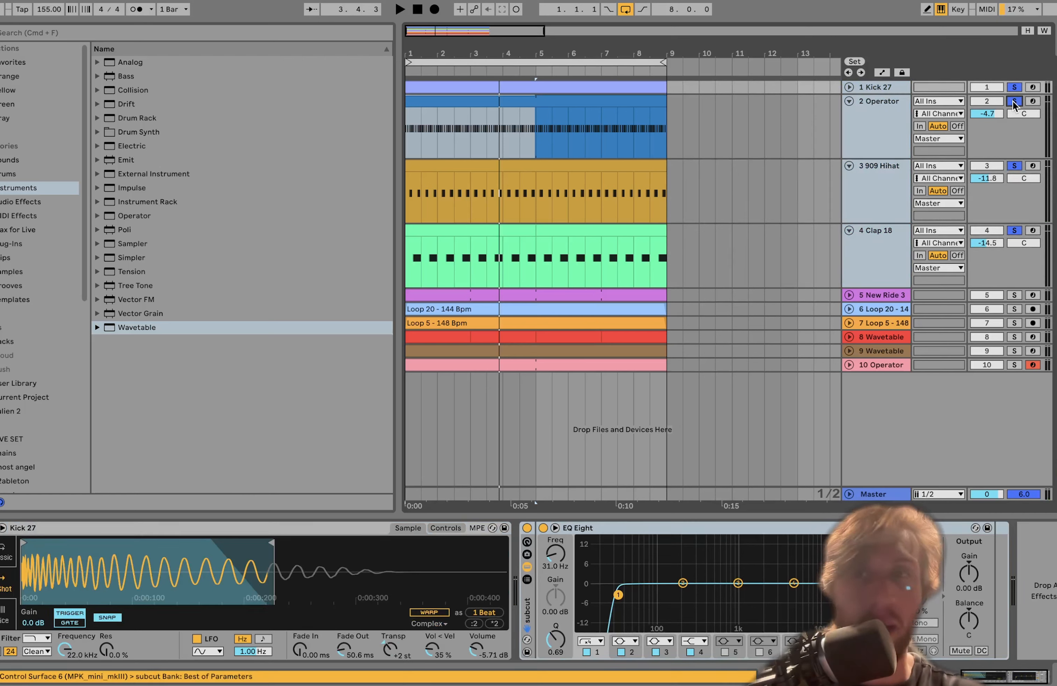
pyautogui.click(399, 9)
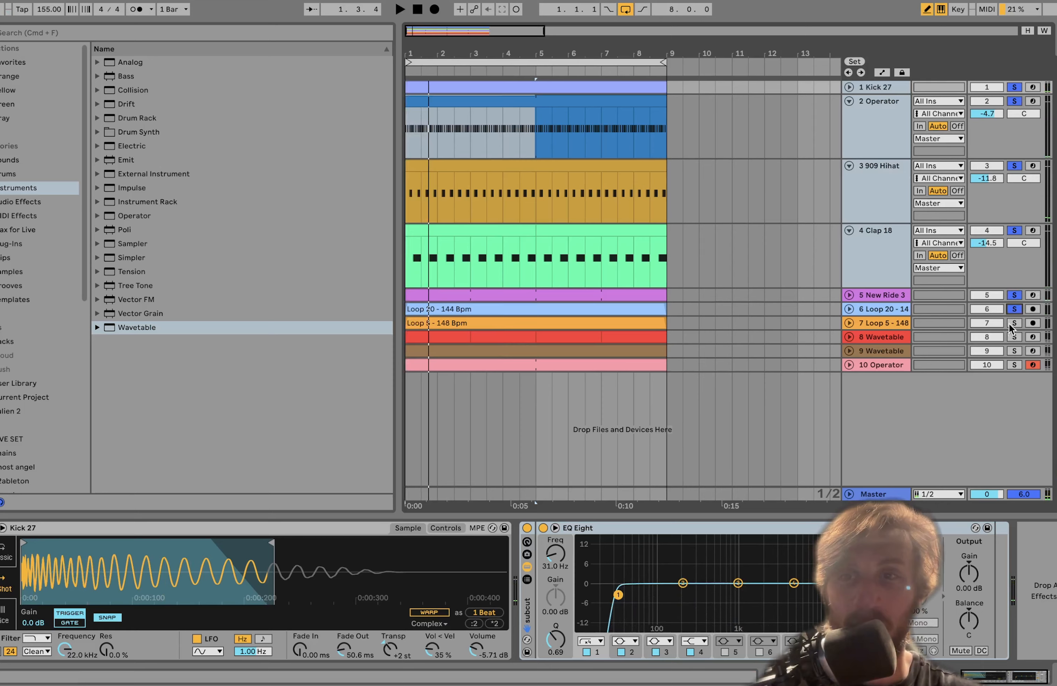
pyautogui.click(400, 9)
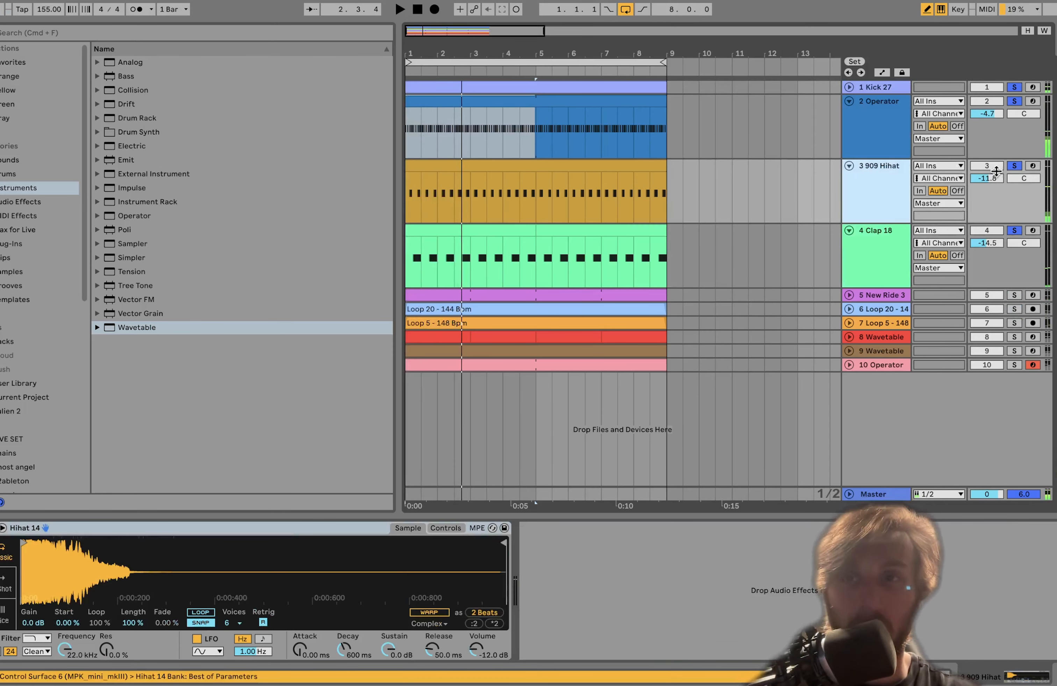
pyautogui.click(1014, 167)
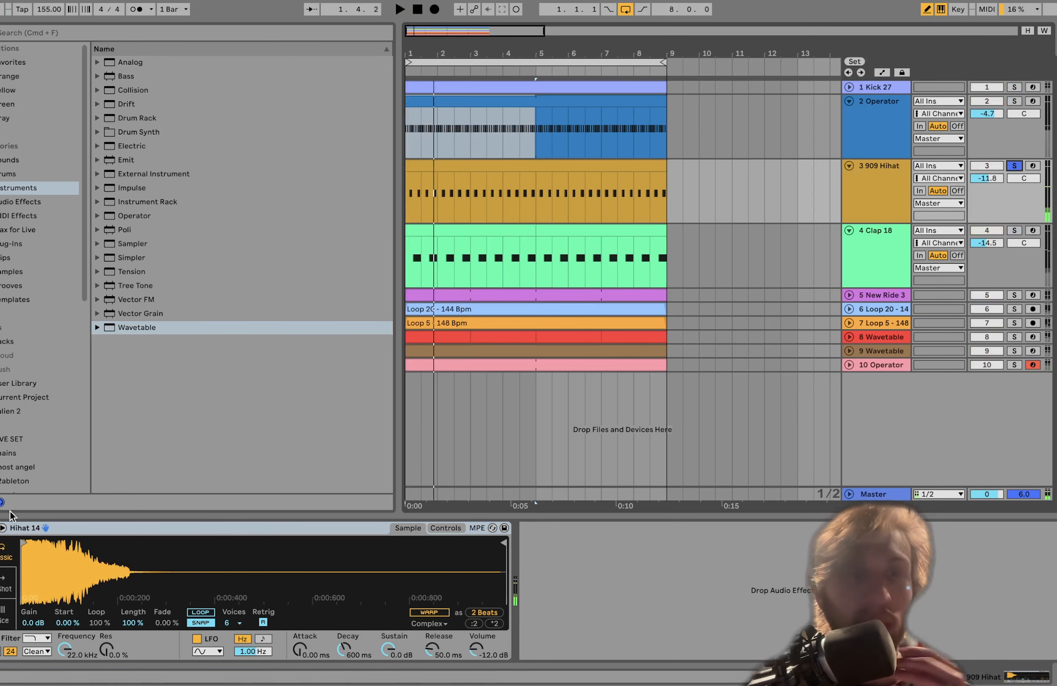
# Browse down the library and solo the kick track again
pyautogui.scroll(-3)
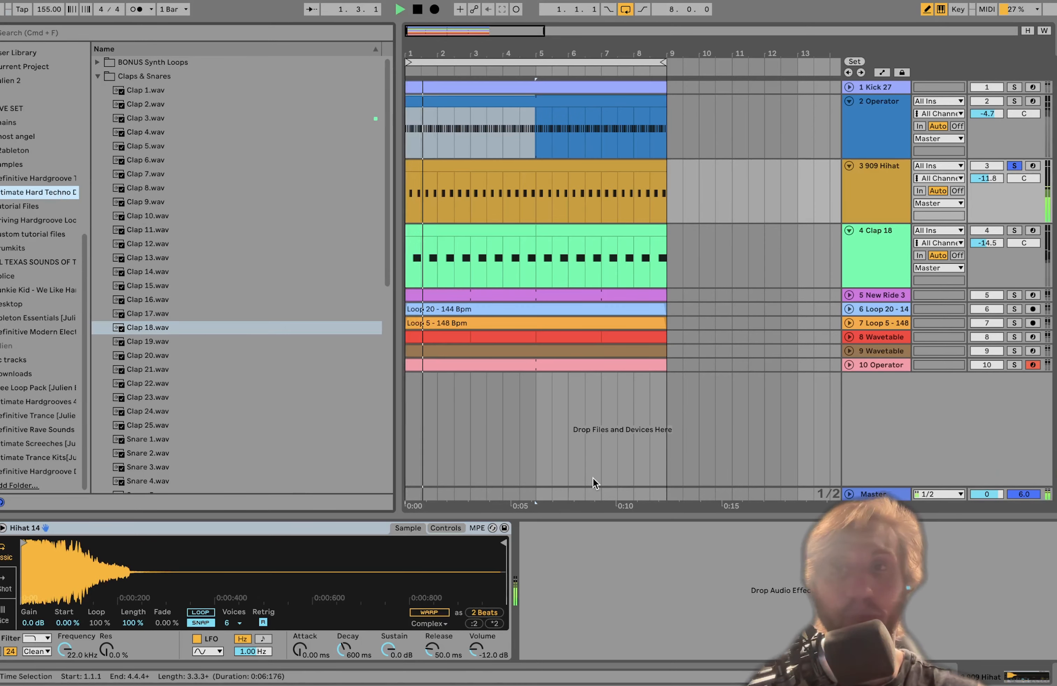
pyautogui.doubleClick(531, 195)
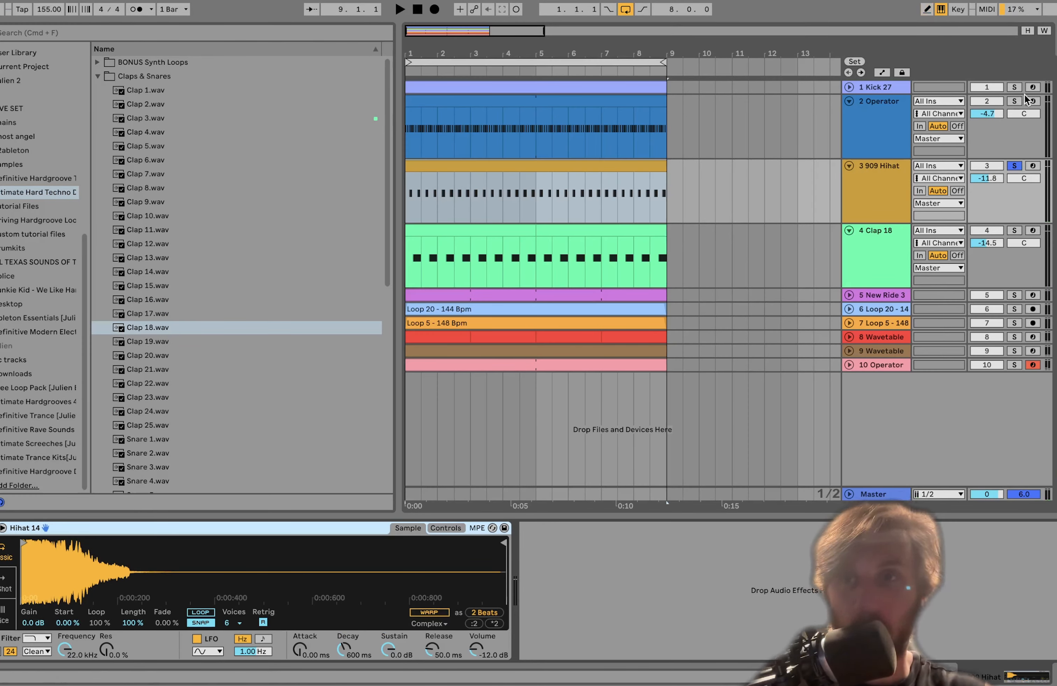
pyautogui.click(1013, 88)
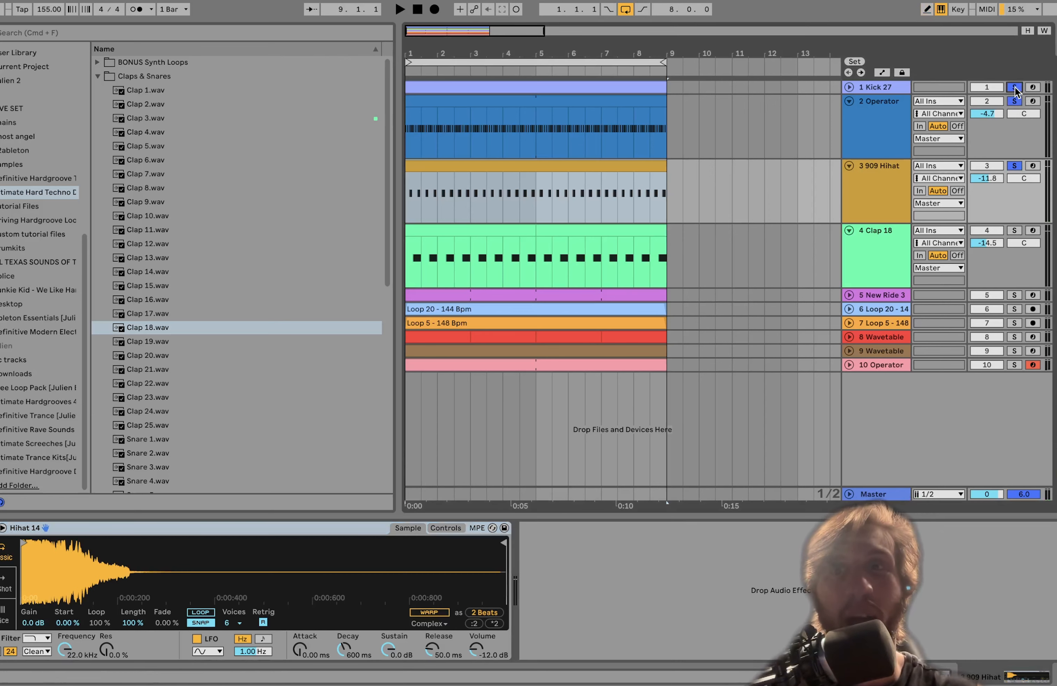
# Add the Operator and clap to the solo, then leave Clap 18 playing alone
pyautogui.click(400, 10)
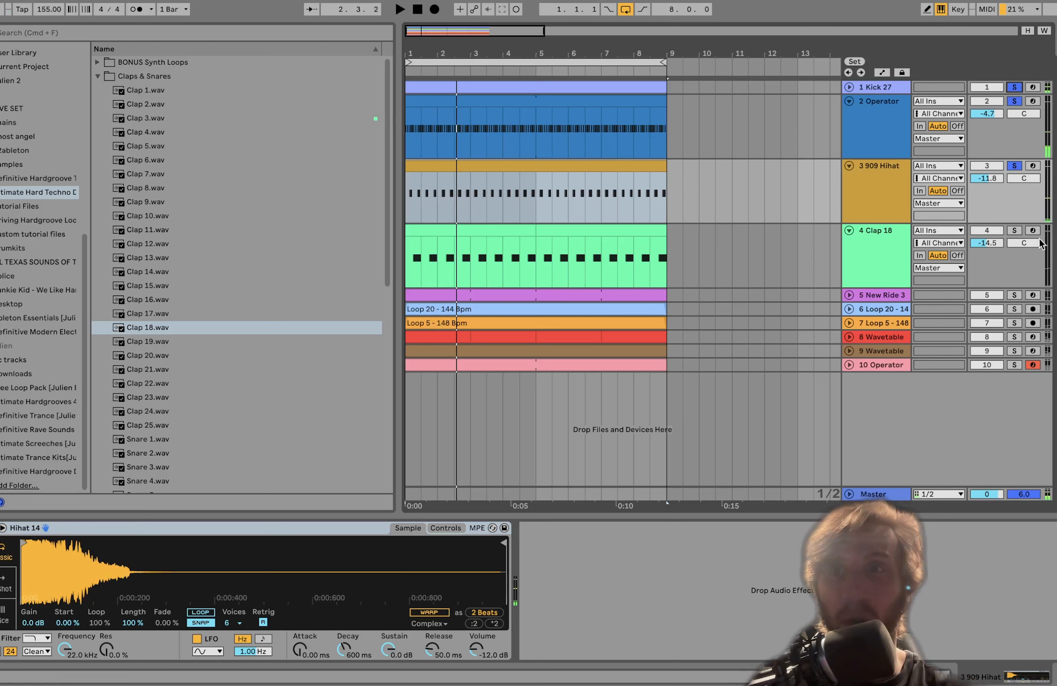
pyautogui.click(888, 264)
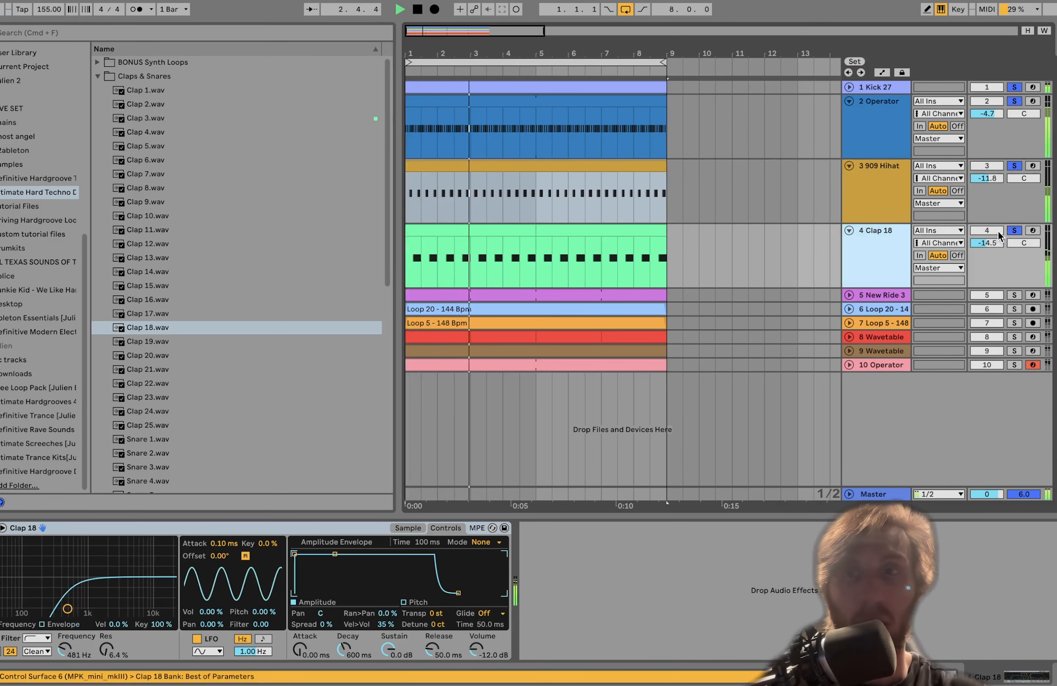
pyautogui.click(1013, 230)
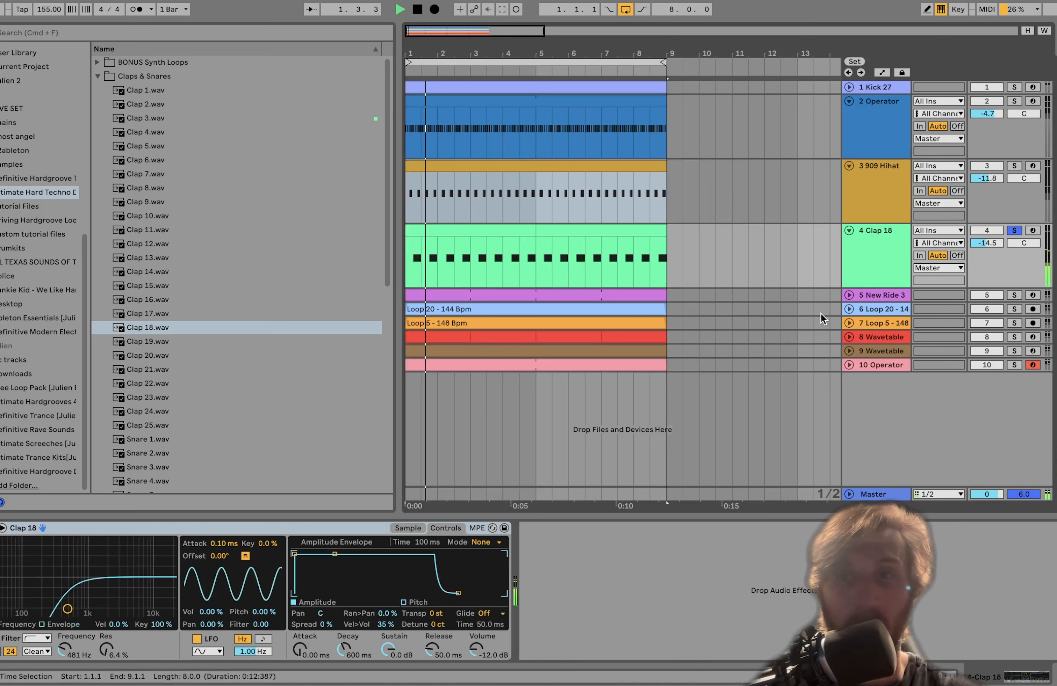
# Expand the New Ride 3 track and solo it so only the ride plays
pyautogui.click(880, 295)
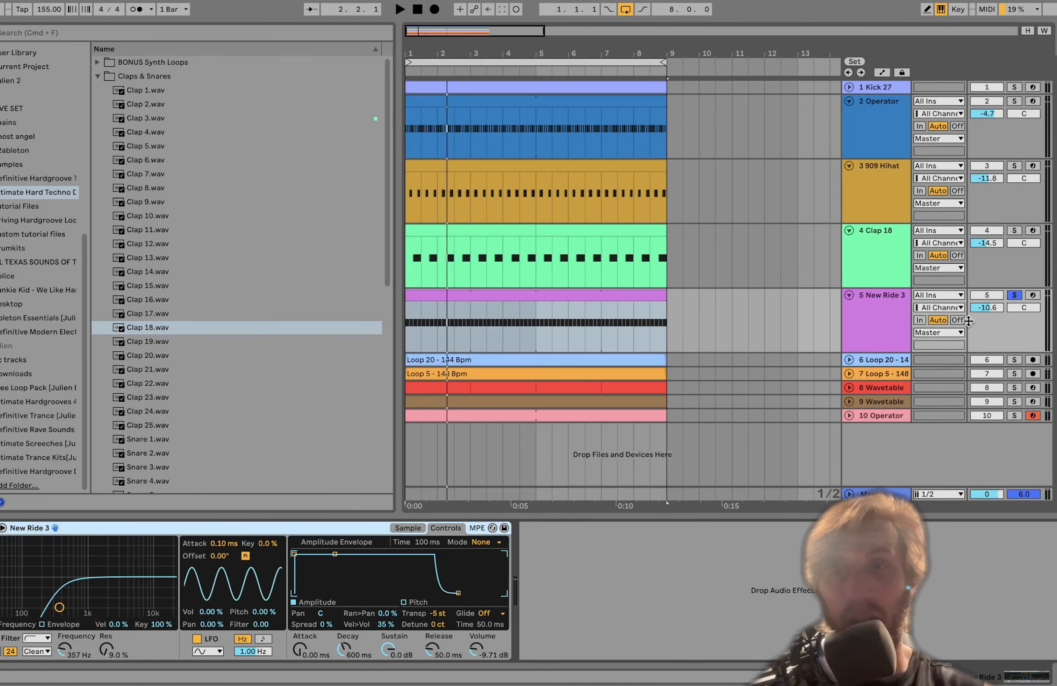
pyautogui.click(1014, 360)
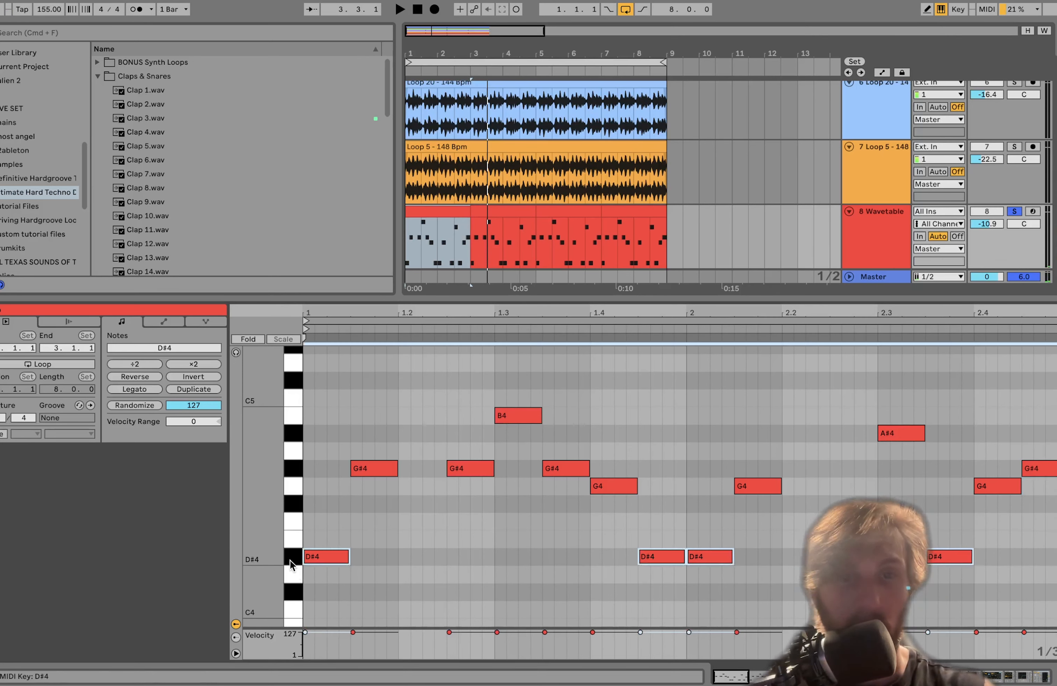
# Audition the lead's D#4 note and select the B4 note in the Wavetable melody
pyautogui.click(518, 416)
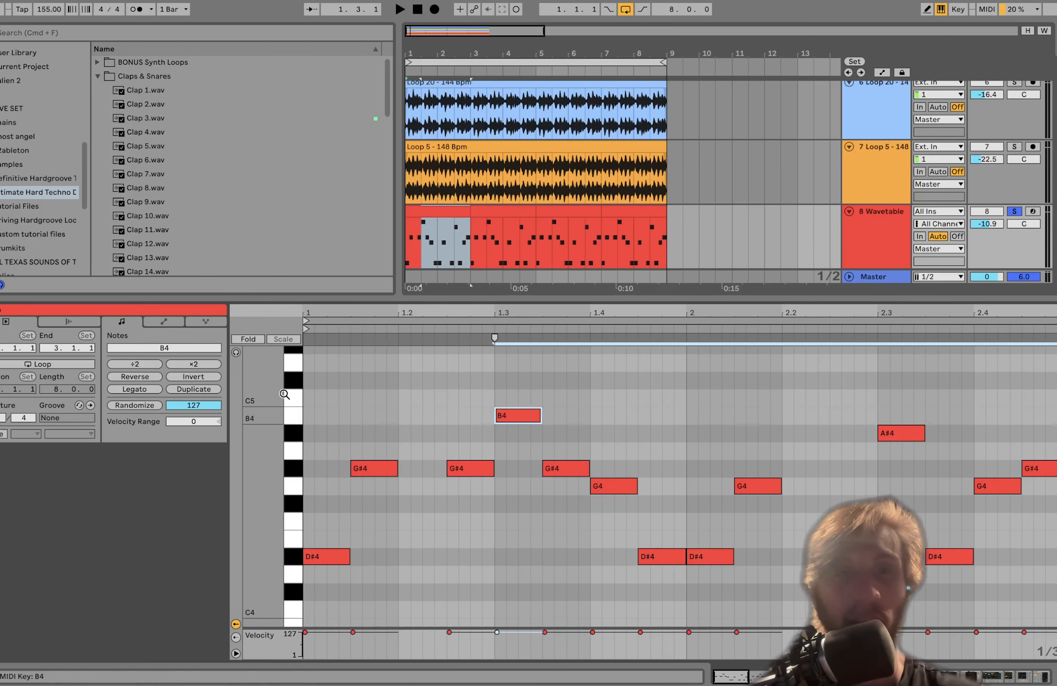
pyautogui.click(292, 489)
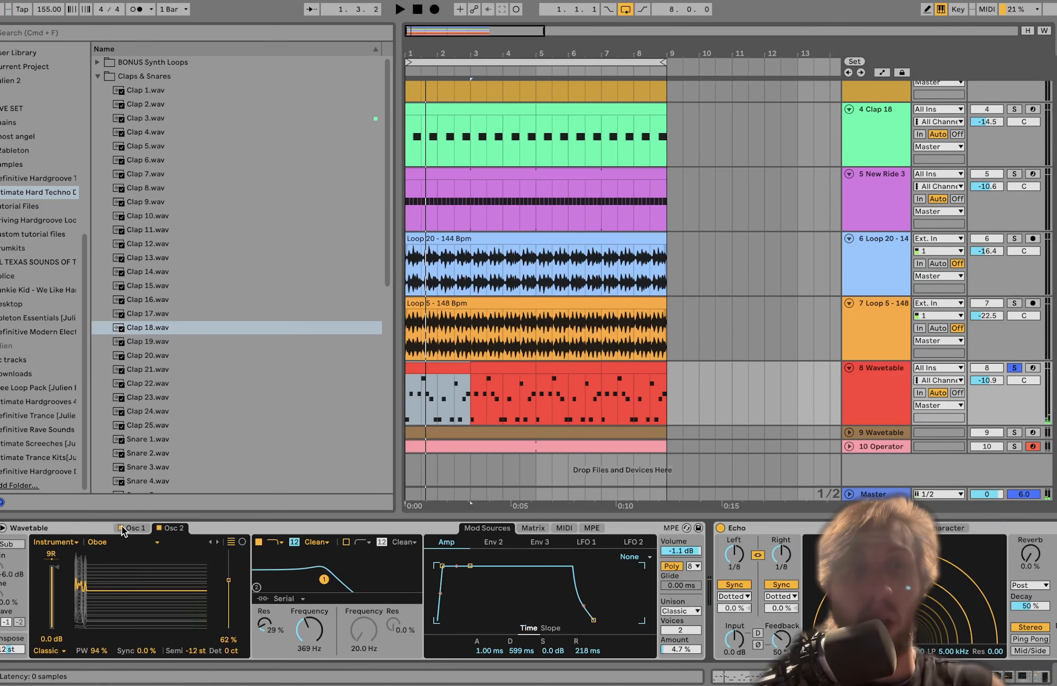
# Inspect Osc 1, the Osc 2 Oboe wavetable, the modulation matrix and LFO 1 settings
pyautogui.click(119, 528)
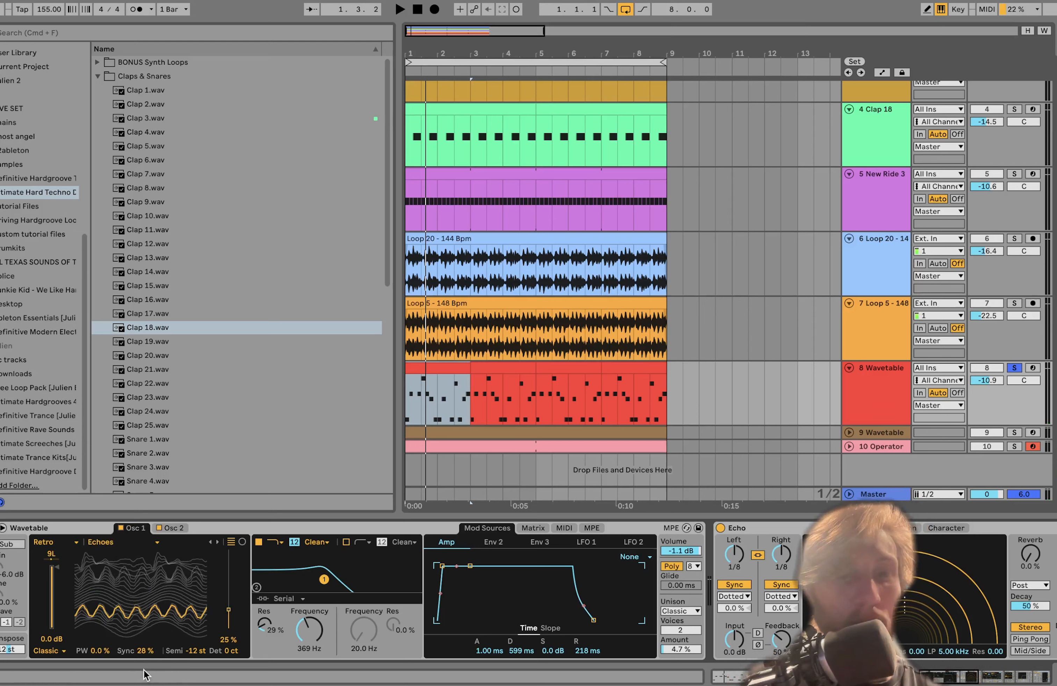
pyautogui.click(174, 528)
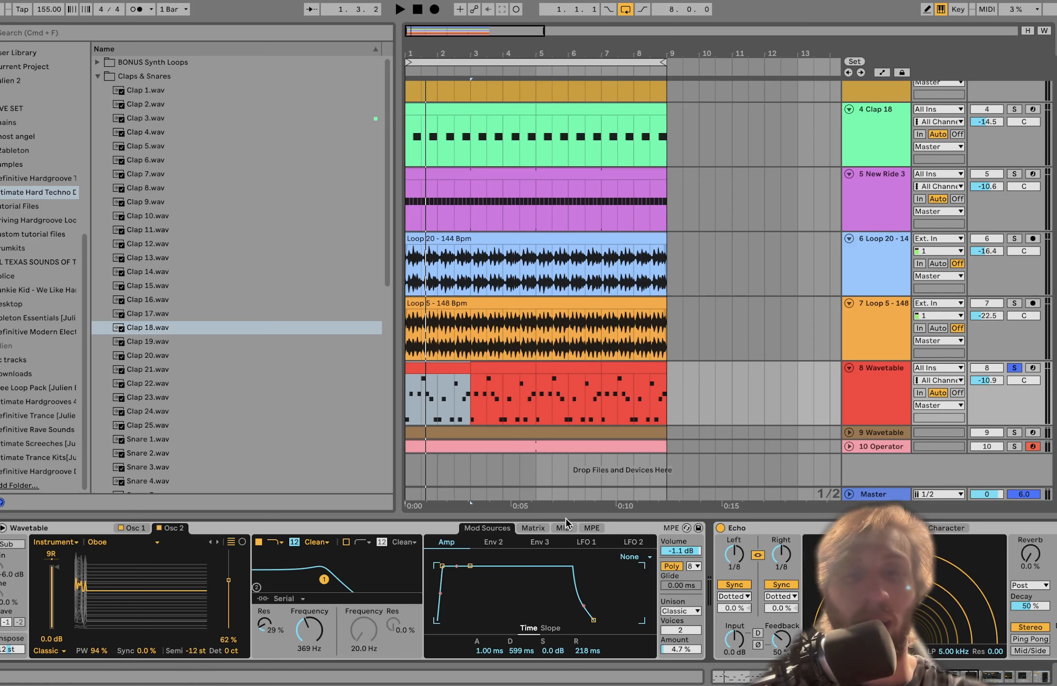
pyautogui.click(532, 528)
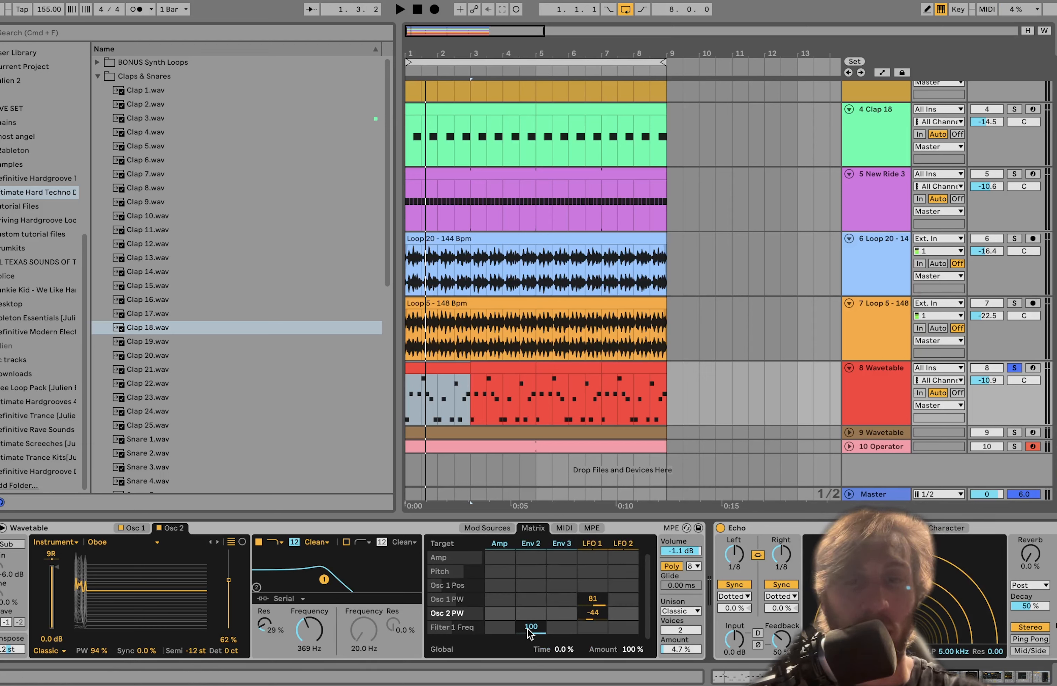
pyautogui.click(586, 542)
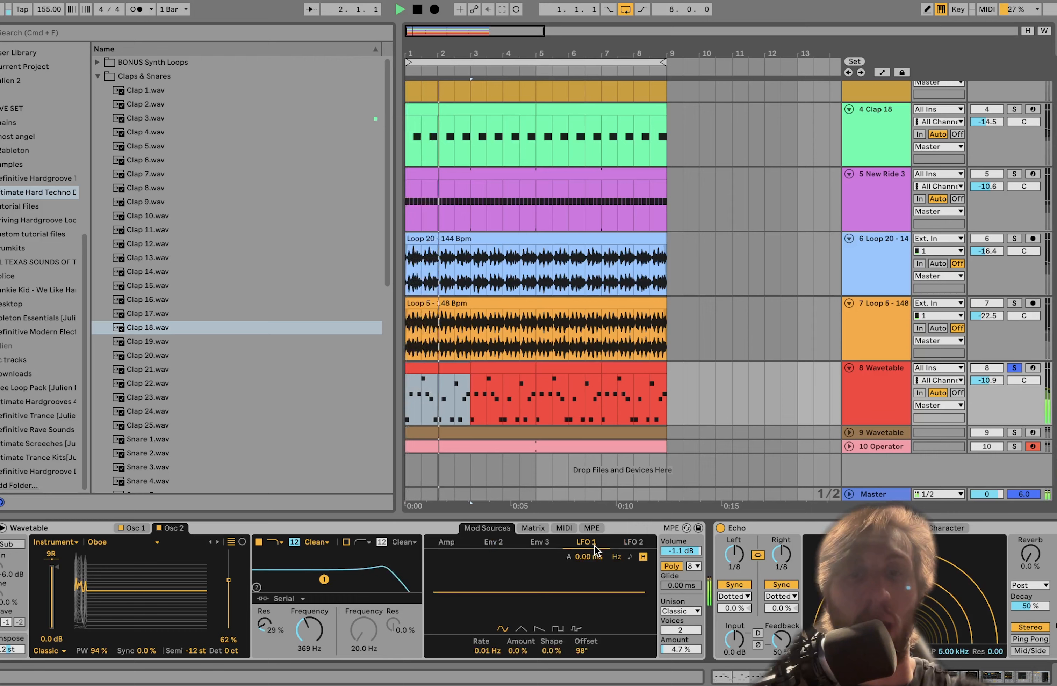
pyautogui.click(533, 529)
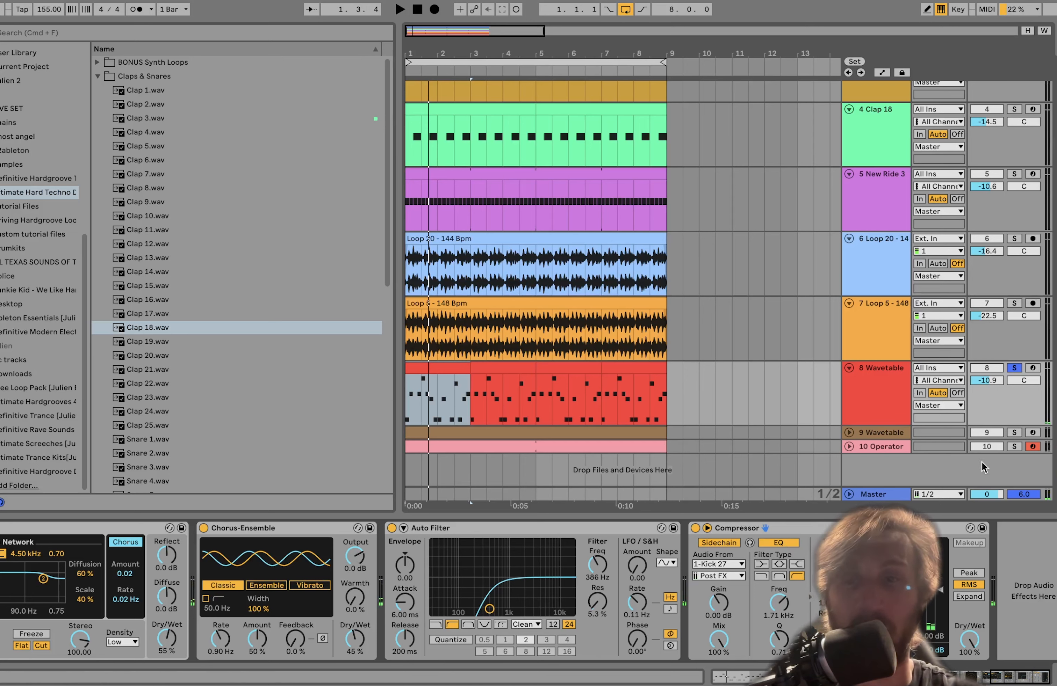
# Reveal the lead's Reverb, Chorus-Ensemble, Auto Filter and Compressor sidechained from 1-Kick 27
pyautogui.click(1014, 433)
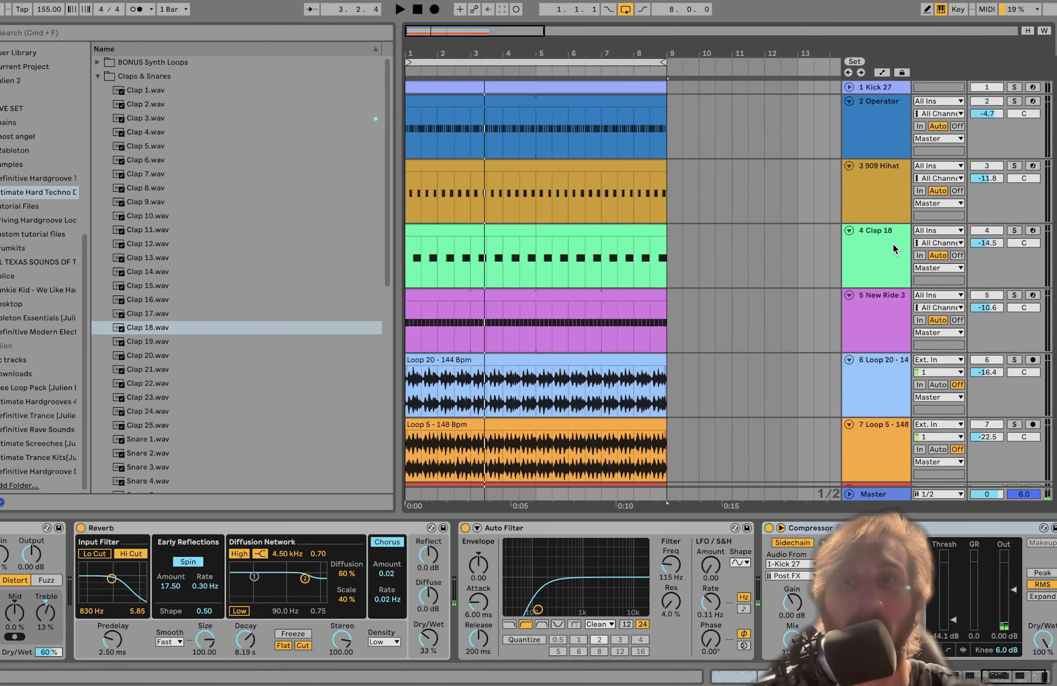
pyautogui.click(1014, 165)
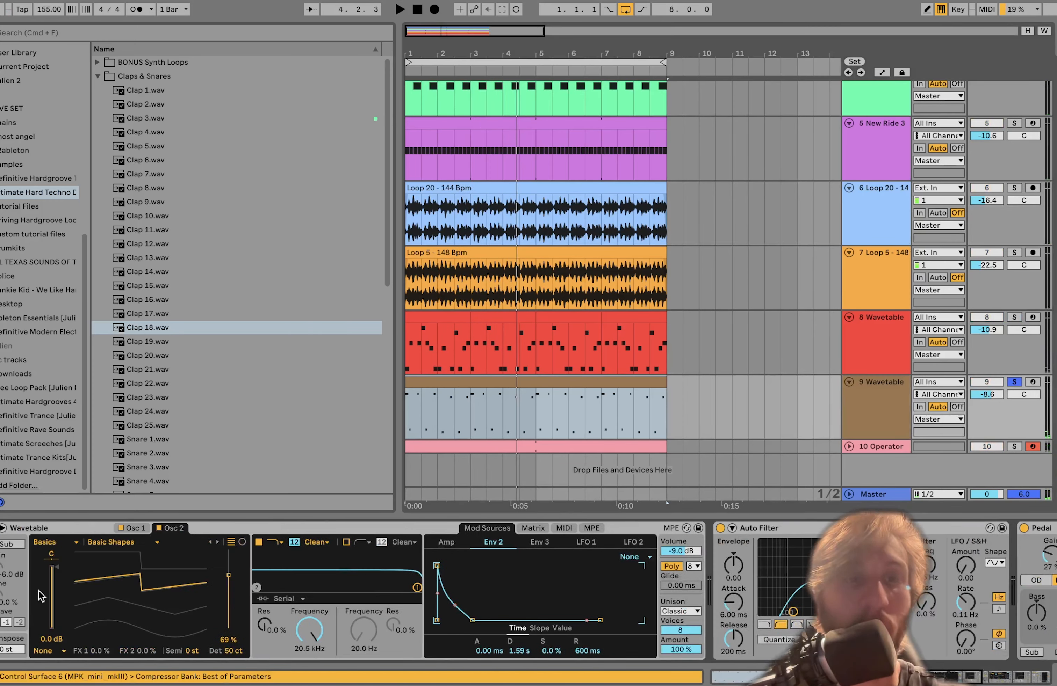
# Solo track 9 Wavetable to hear its Basic Shapes oscillator and Env 2 settings
pyautogui.click(133, 528)
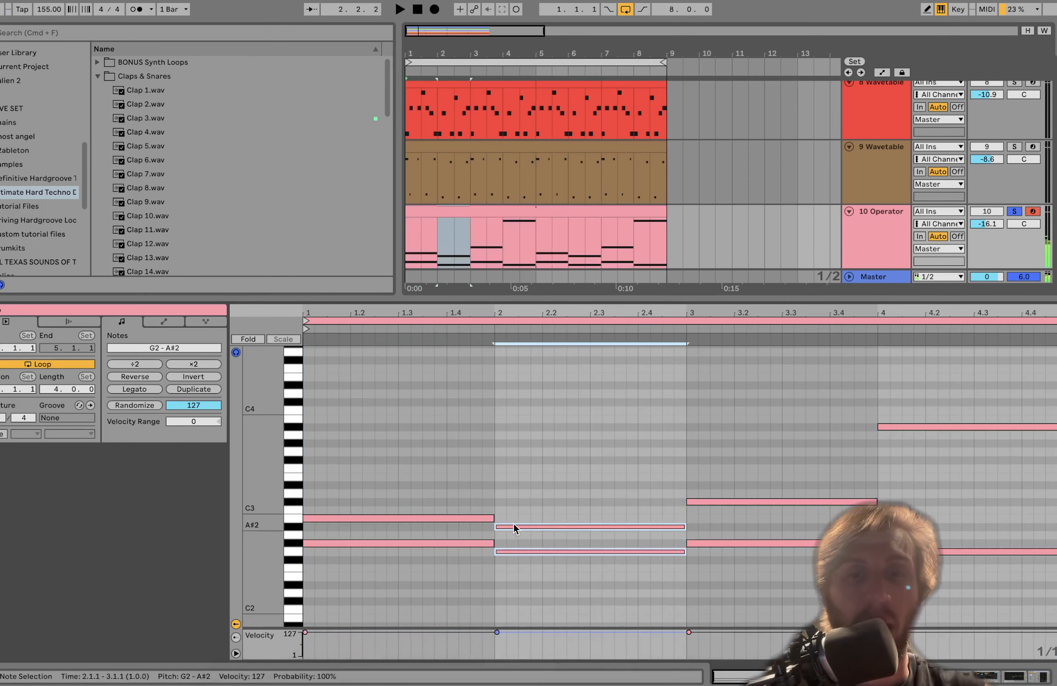
# Adjust the Operator clip's bar-two chord so it holds the G2 and A#2 note pair
pyautogui.moveTo(588, 528); pyautogui.dragTo(588, 551)
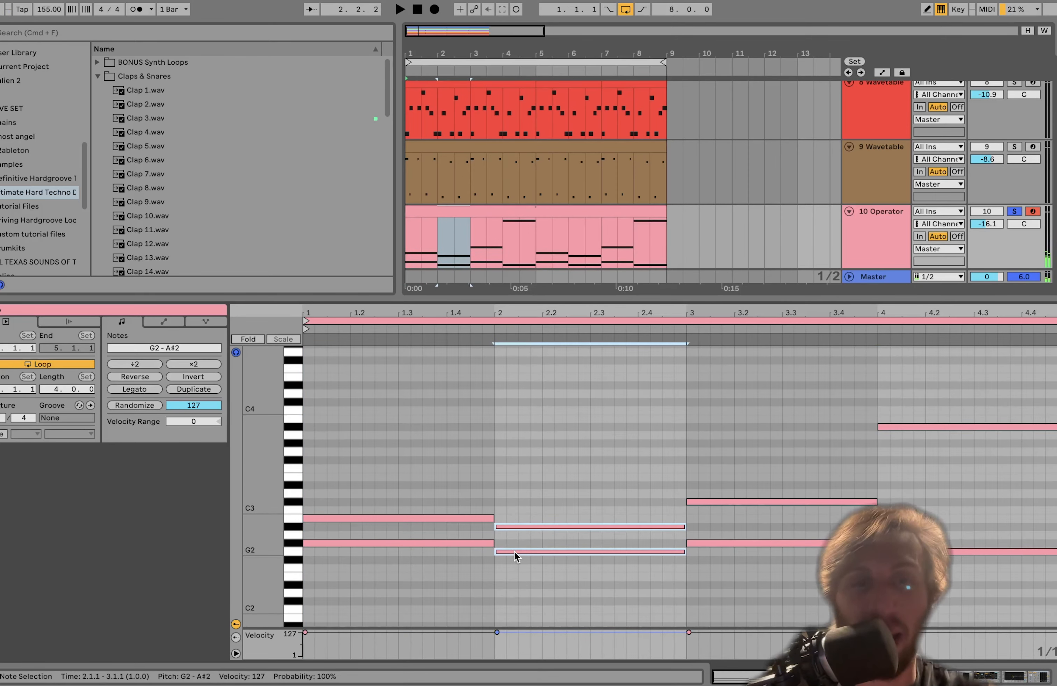